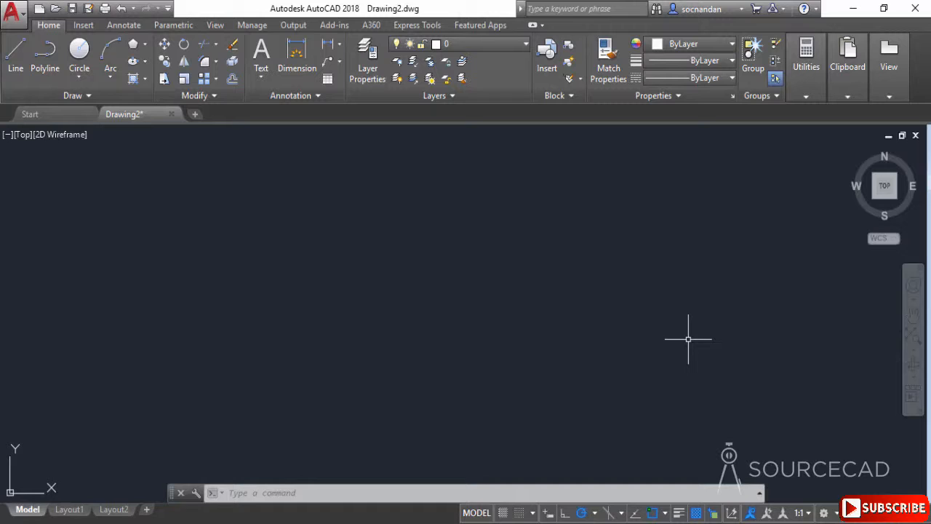
{"action": "mouse_move", "coordinate": [540, 425]}
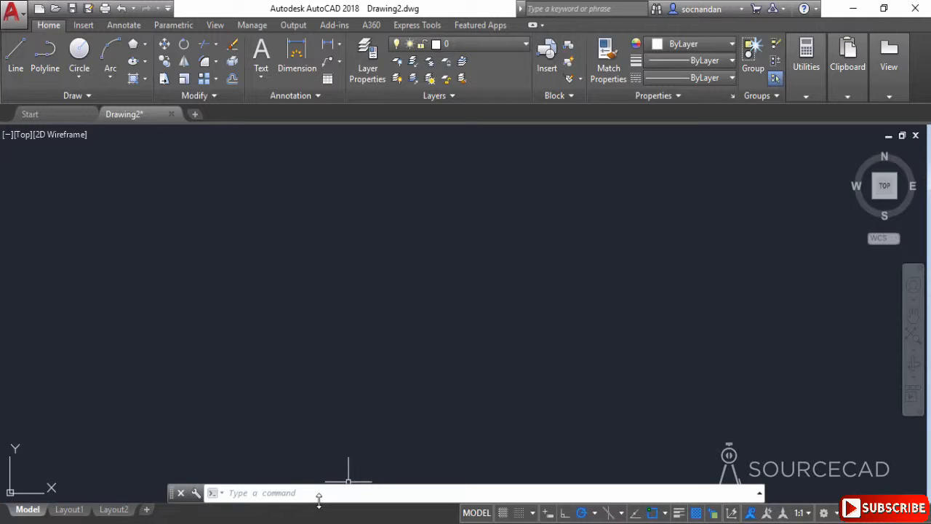
{"action": "mouse_move", "coordinate": [358, 404]}
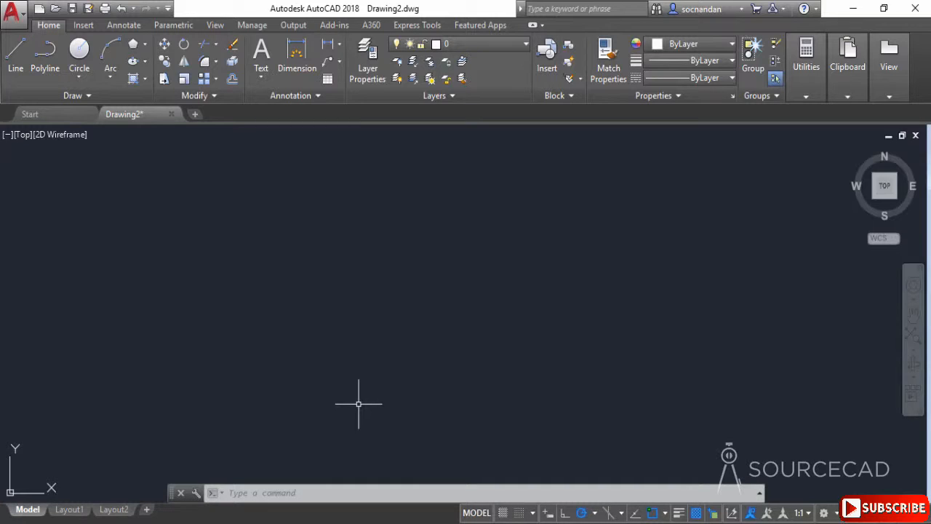
{"action": "mouse_move", "coordinate": [550, 512]}
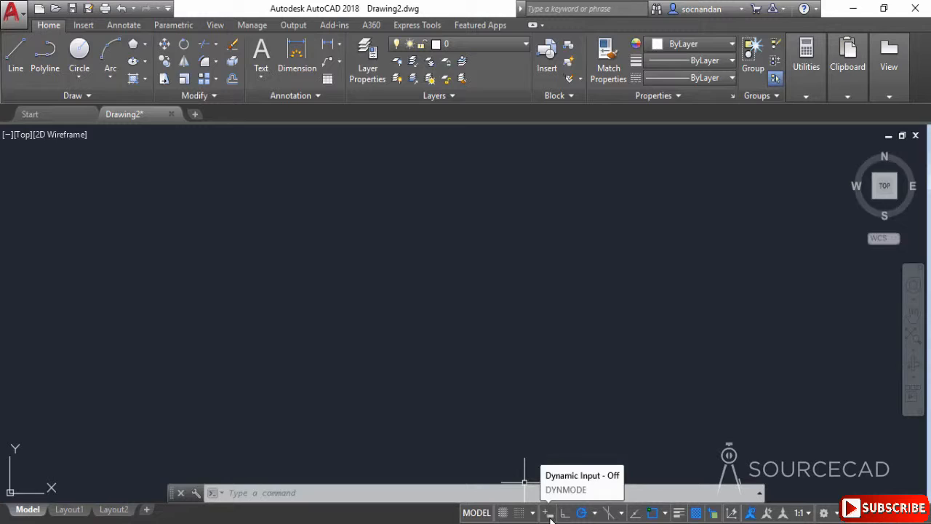
{"action": "mouse_move", "coordinate": [550, 511]}
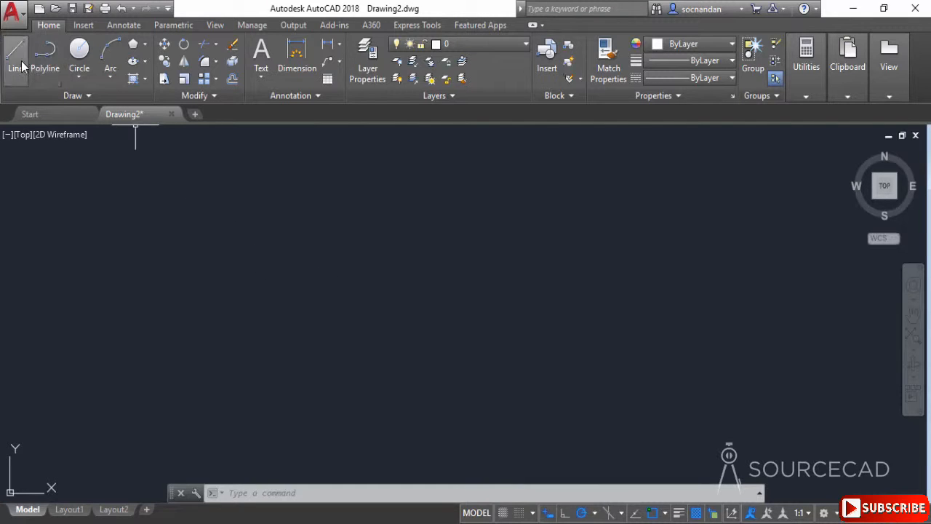
Step: Start a line with its first point placed left of the drawing centre
{"action": "left_click", "coordinate": [14, 56]}
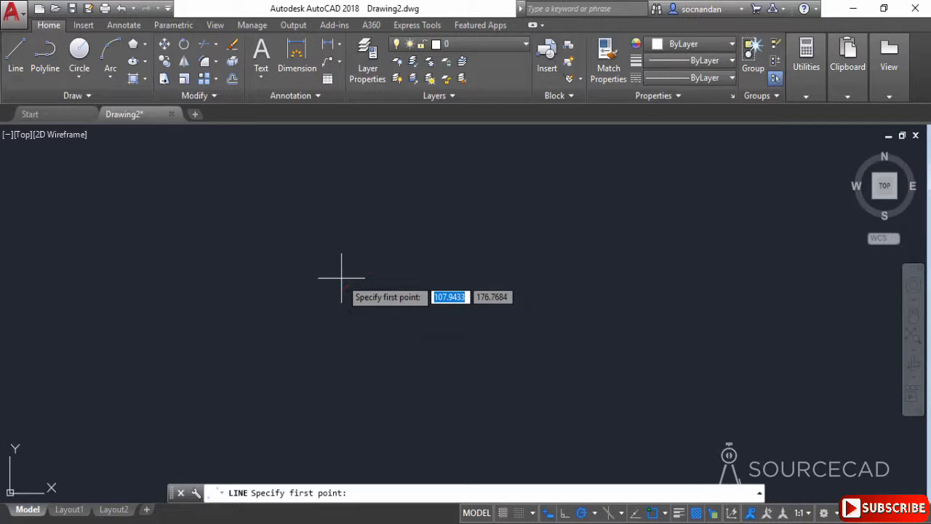
{"action": "mouse_move", "coordinate": [365, 334]}
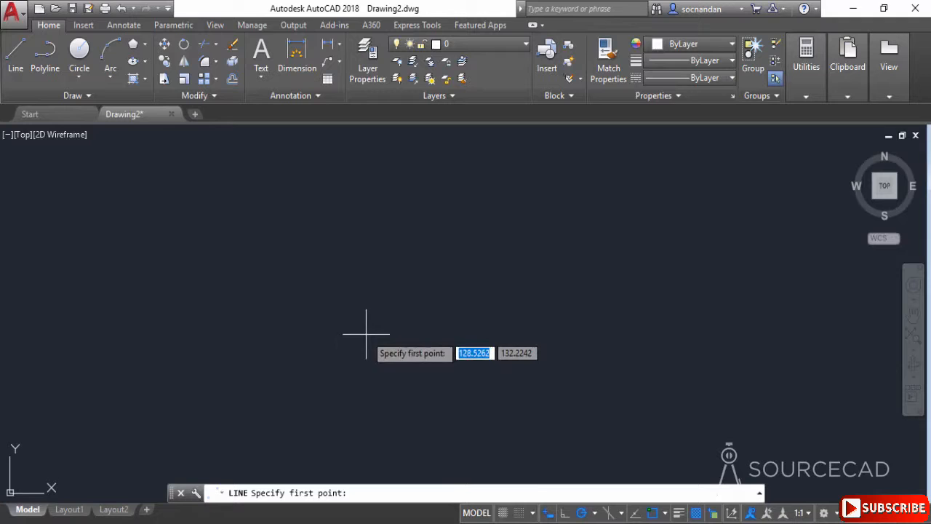
{"action": "mouse_move", "coordinate": [416, 282]}
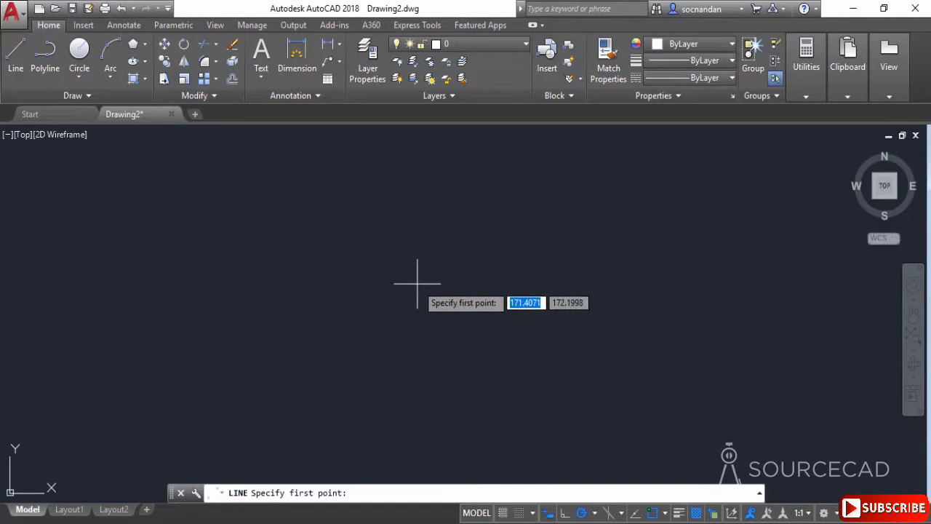
{"action": "mouse_move", "coordinate": [456, 340]}
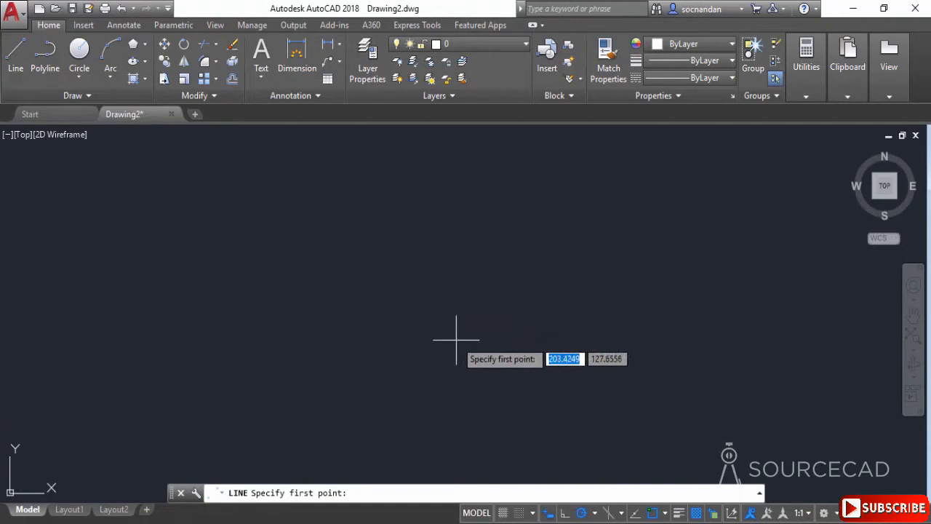
{"action": "mouse_move", "coordinate": [315, 340]}
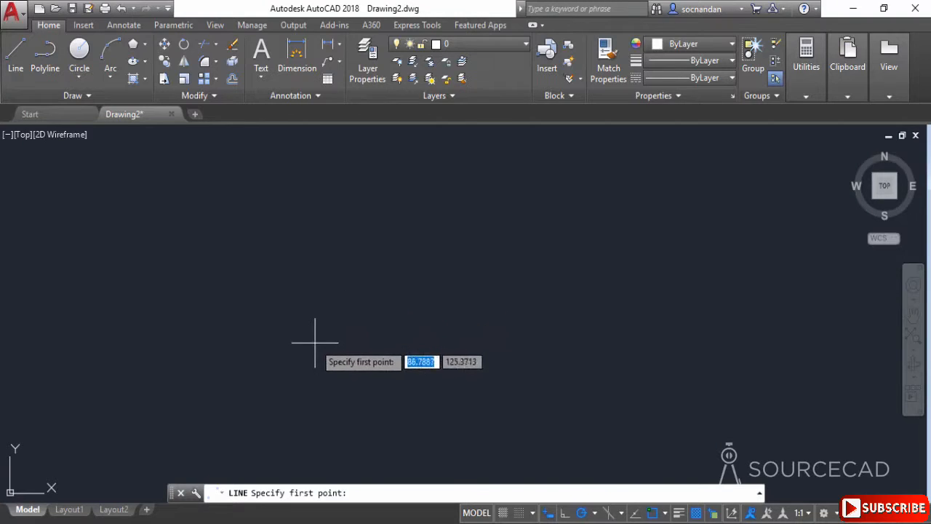
{"action": "left_click", "coordinate": [314, 343]}
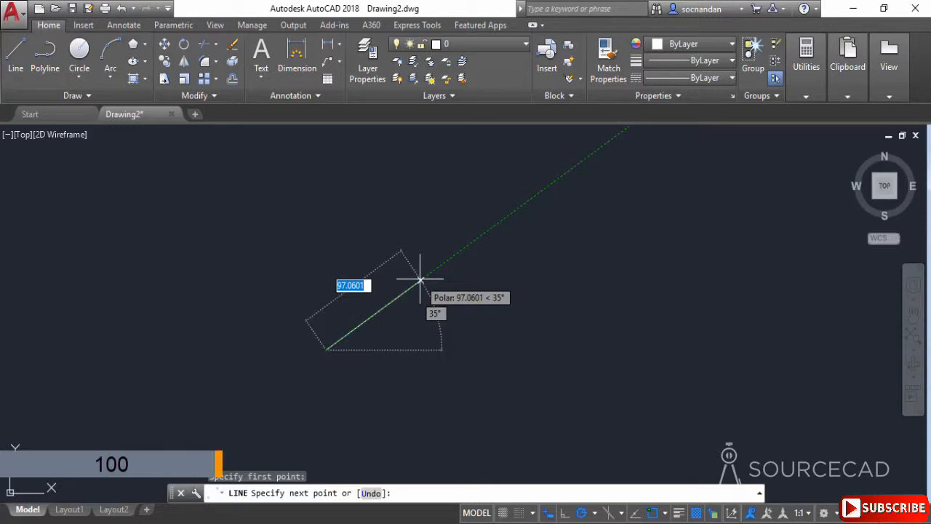
Step: Draw the line segment 100 units long at a 45 degree angle via Dynamic Input
{"action": "type", "text": "100"}
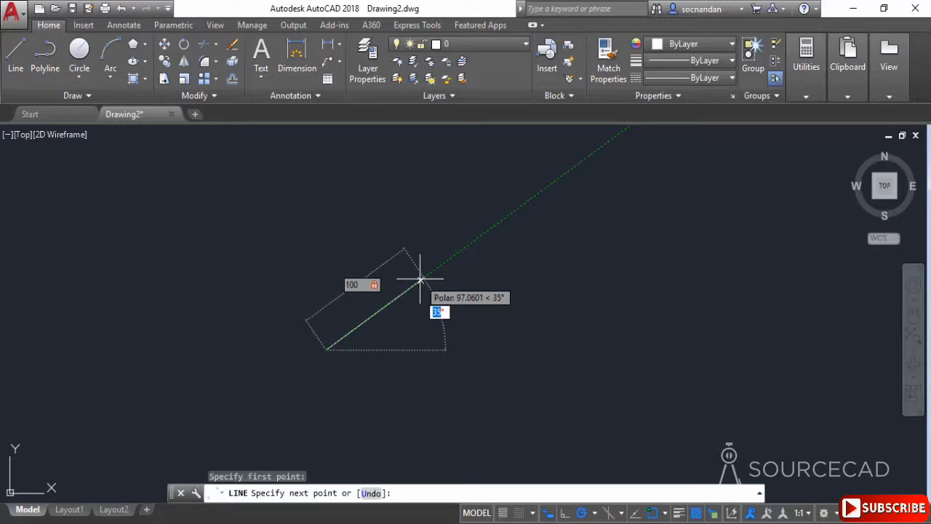
{"action": "type", "text": "45"}
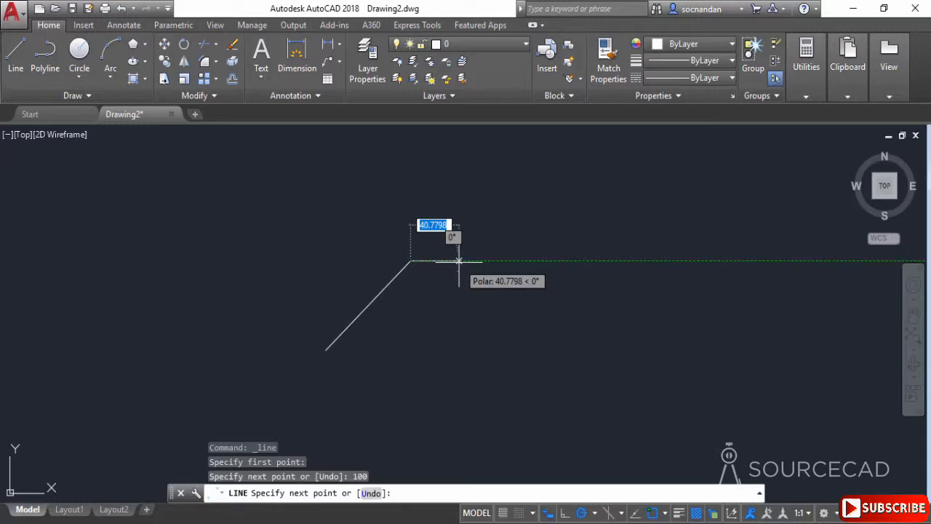
{"action": "mouse_move", "coordinate": [533, 323]}
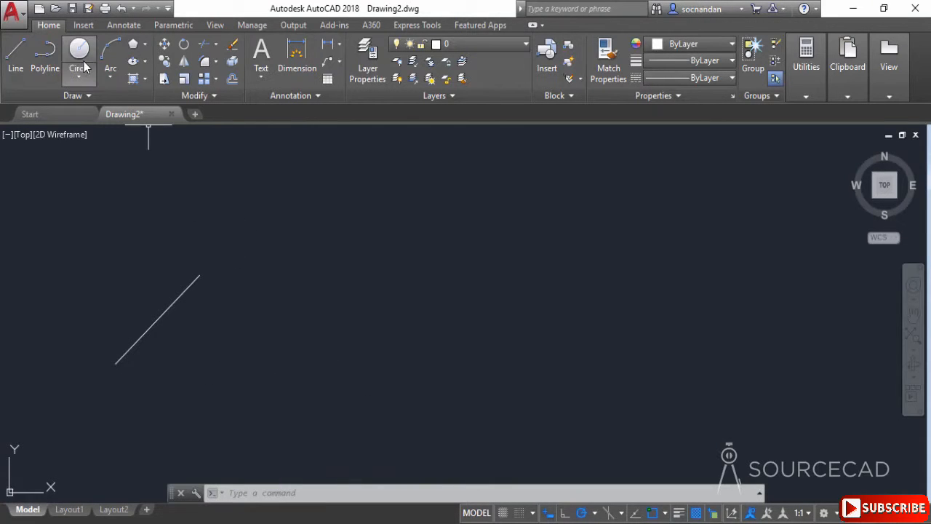
Step: Begin a polyline at its start point and choose the Width option
{"action": "left_click", "coordinate": [44, 53]}
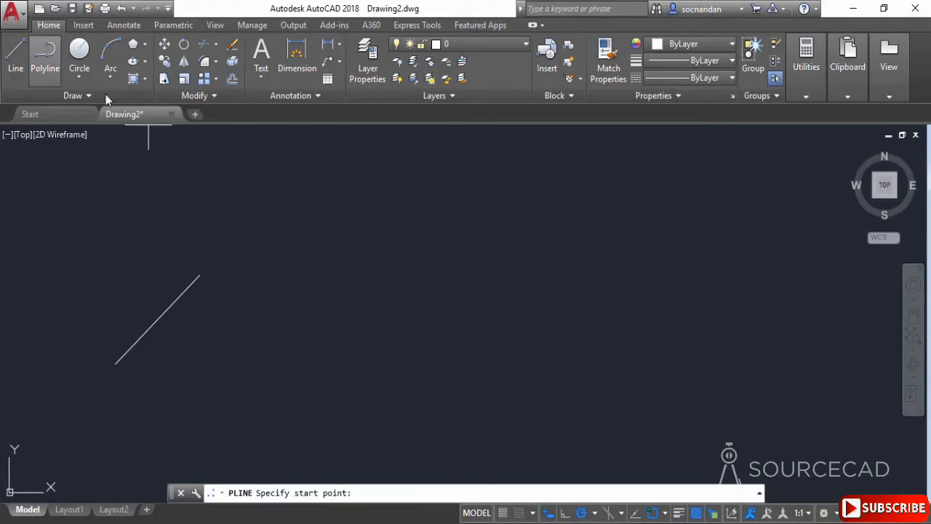
{"action": "mouse_move", "coordinate": [349, 375]}
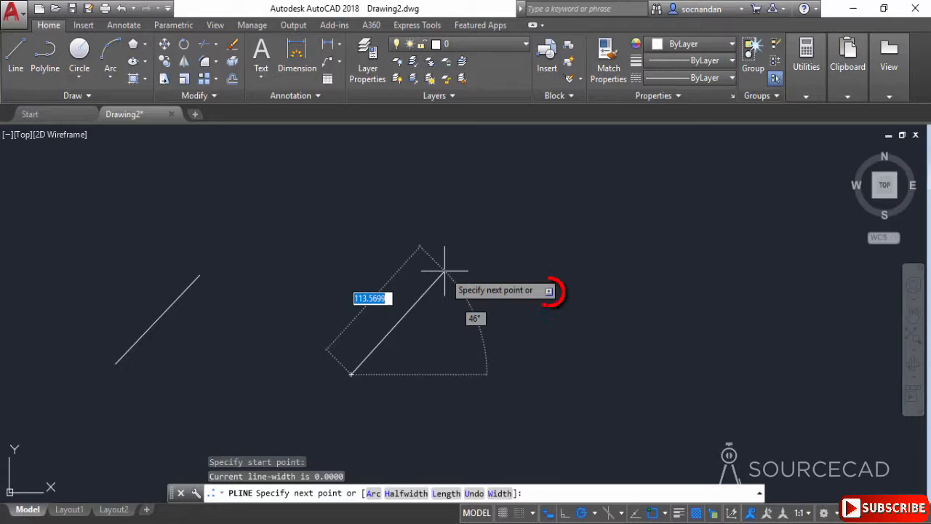
{"action": "left_click", "coordinate": [548, 291]}
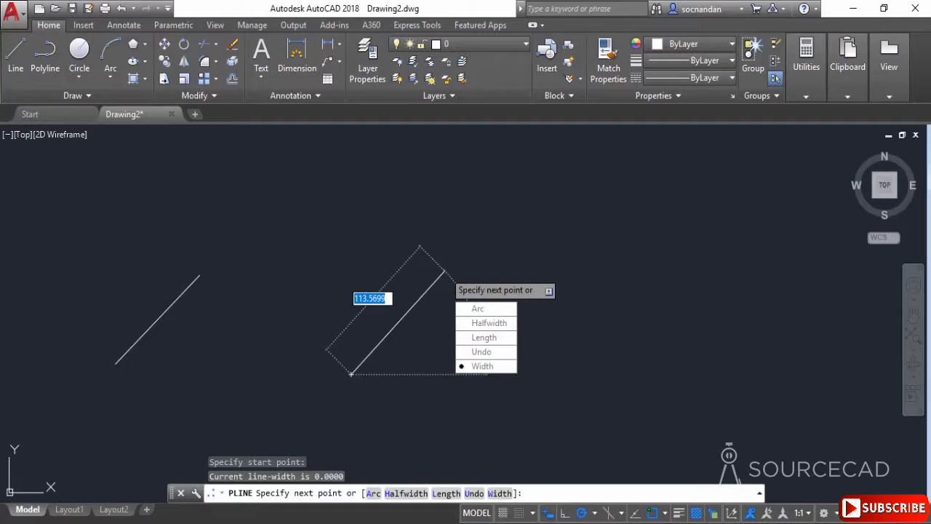
{"action": "left_click", "coordinate": [483, 367]}
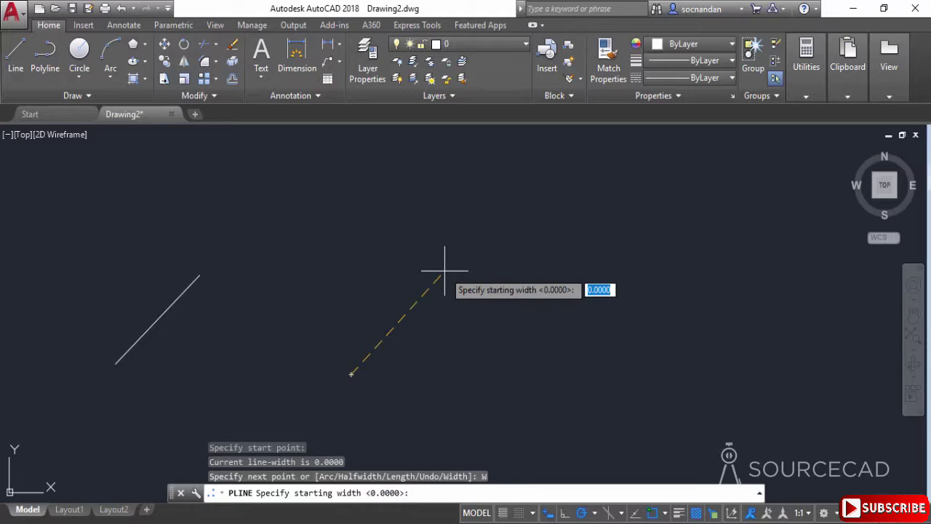
Step: Draw two width-10 polyline segments, then bring up the width options again
{"action": "type", "text": "10.0000>: 10"}
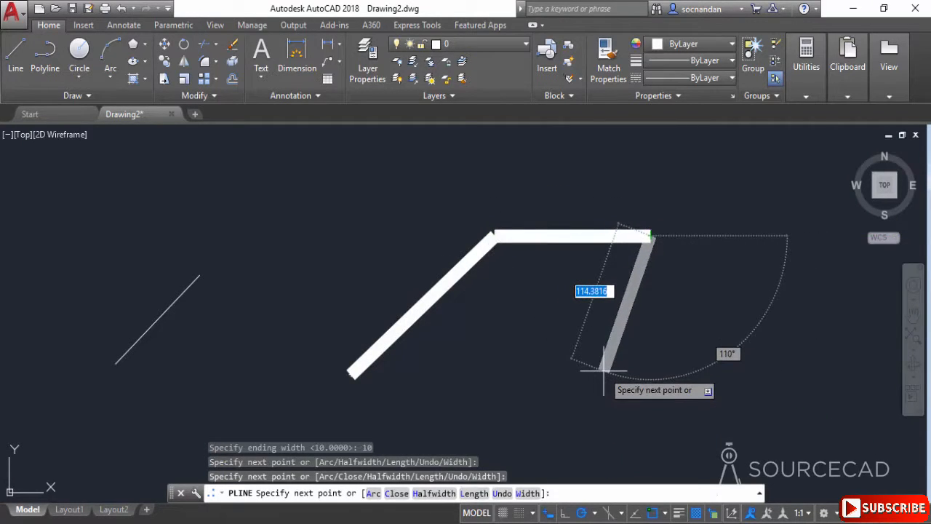
{"action": "right_click", "coordinate": [600, 367]}
{"action": "type", "text": "0"}
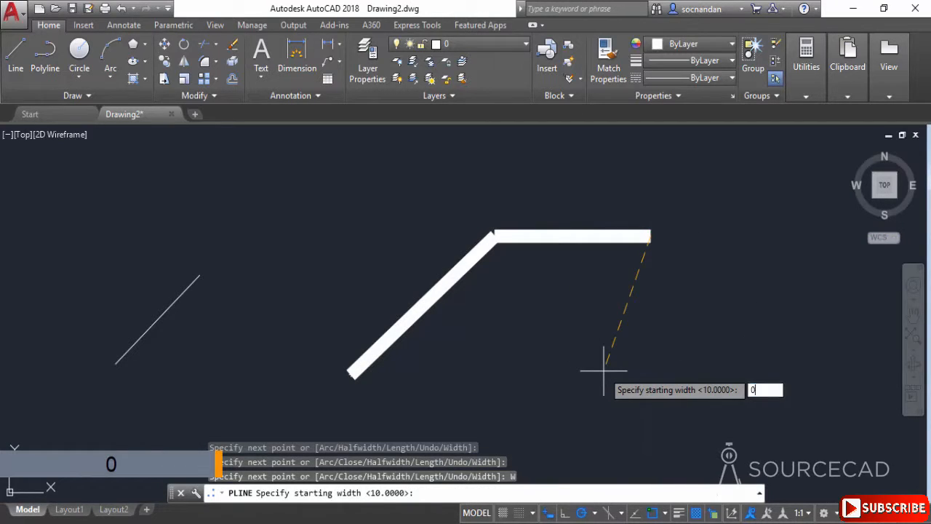
Step: Finish the polyline with zero-width thin segments closing back to its start
{"action": "key", "text": "Enter"}
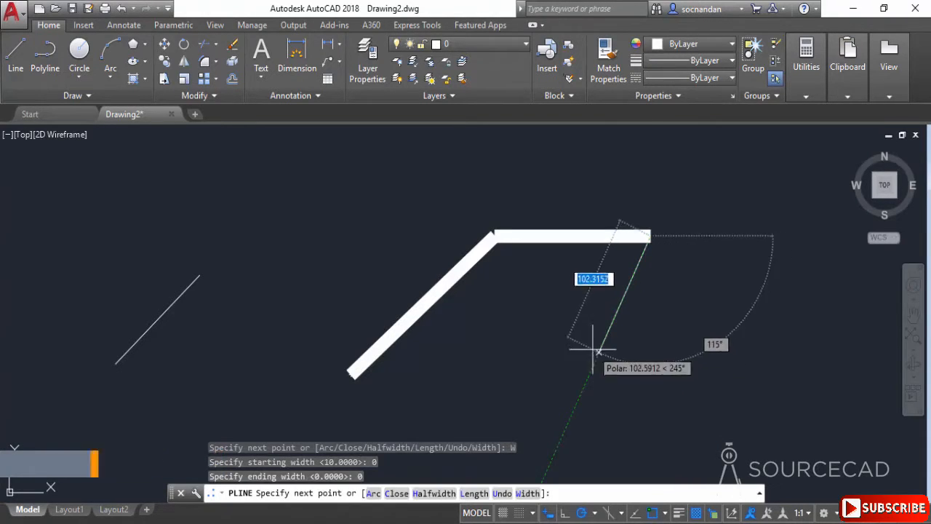
{"action": "left_click", "coordinate": [597, 349]}
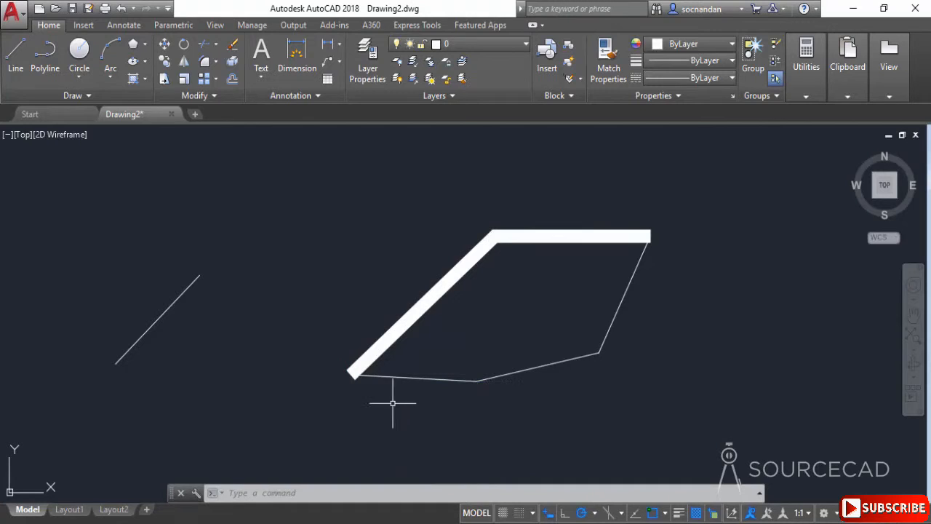
{"action": "left_click", "coordinate": [79, 49]}
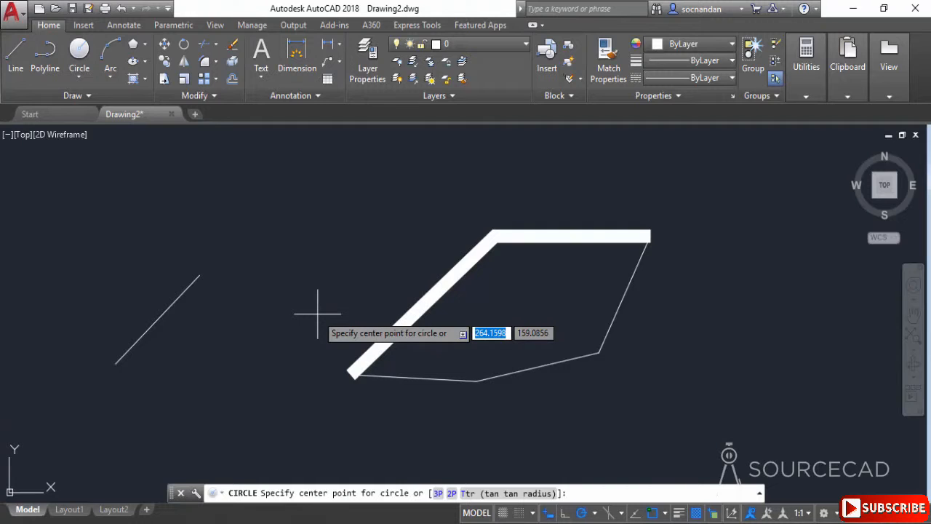
{"action": "mouse_move", "coordinate": [352, 375]}
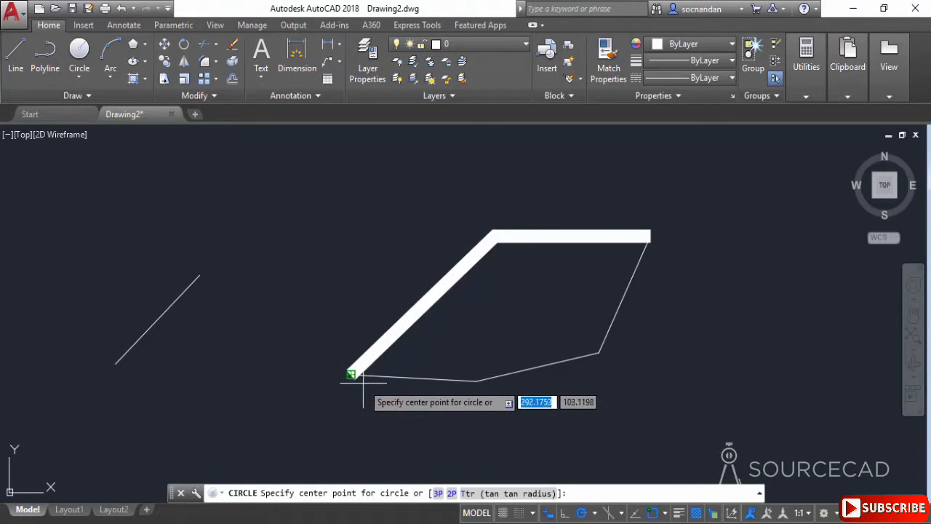
Step: Draw a radius-60 circle centred on the polyline's starting corner
{"action": "left_click", "coordinate": [349, 376]}
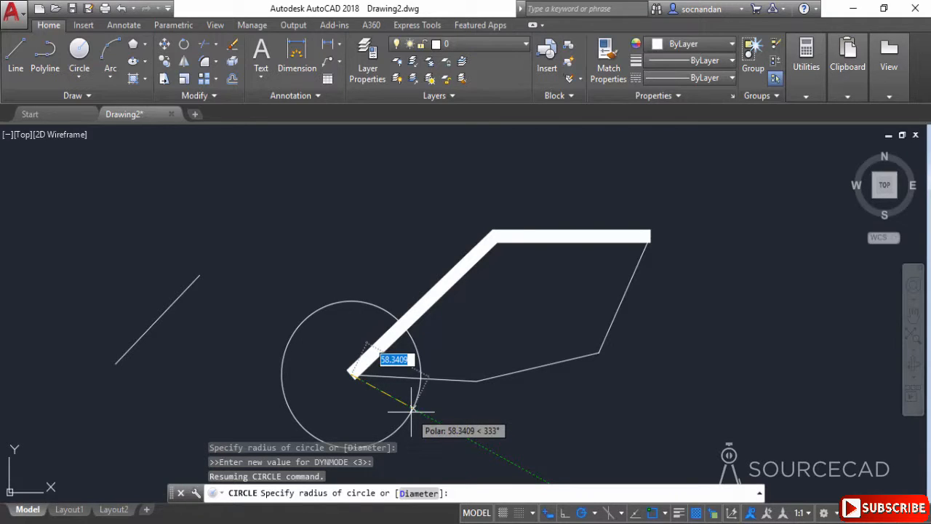
{"action": "type", "text": "60"}
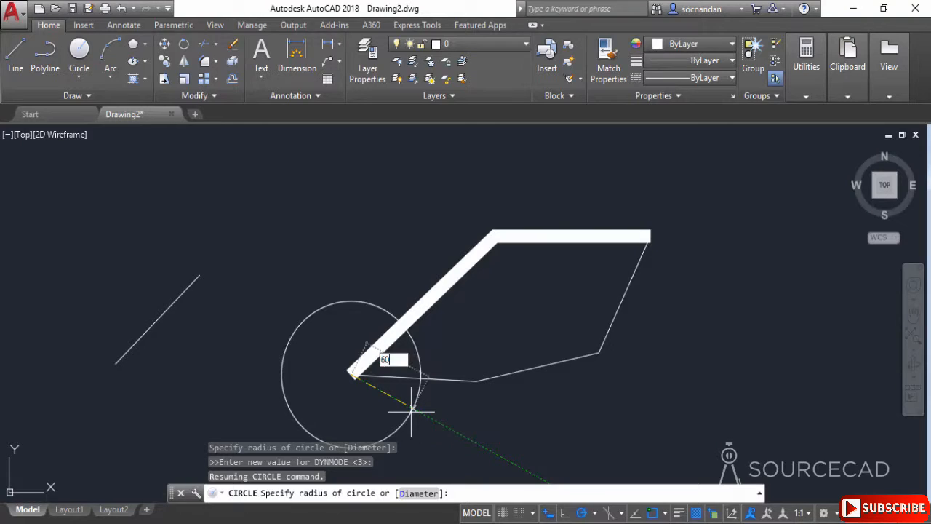
{"action": "key", "text": "Enter"}
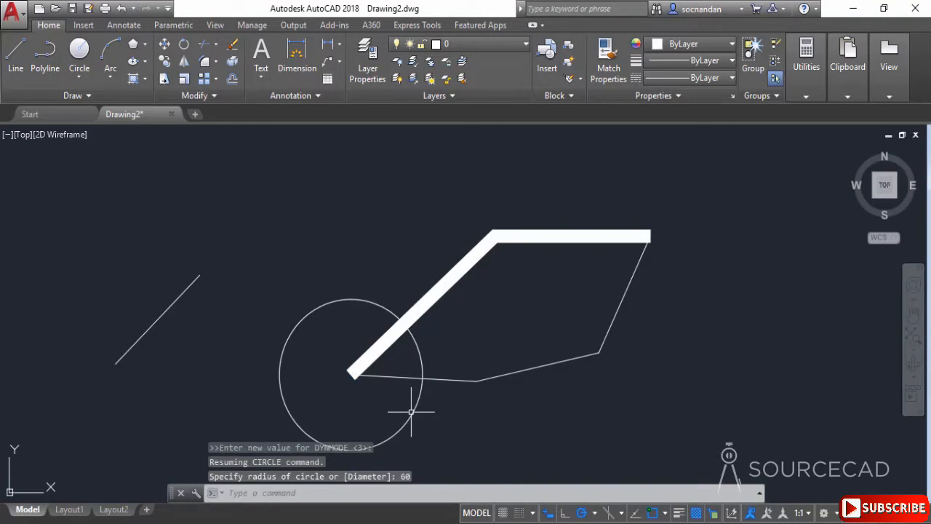
{"action": "mouse_move", "coordinate": [486, 422]}
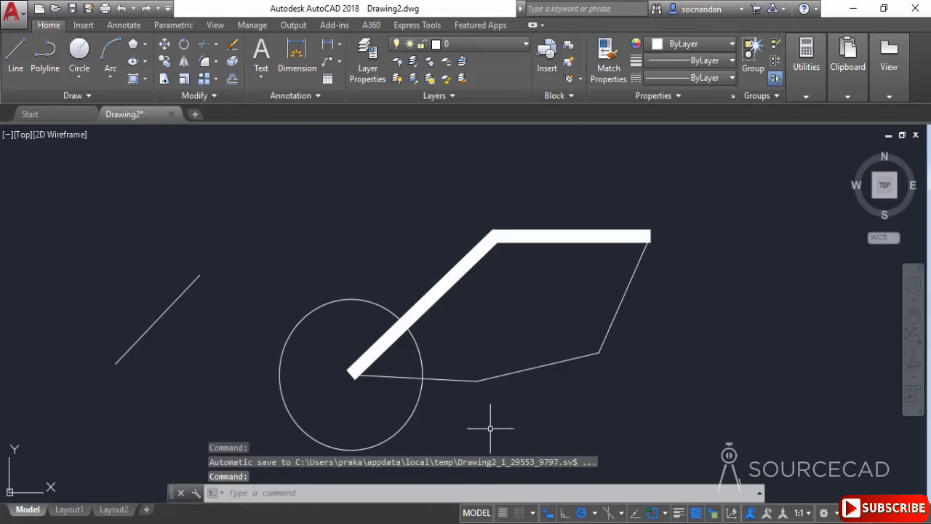
{"action": "mouse_move", "coordinate": [547, 512]}
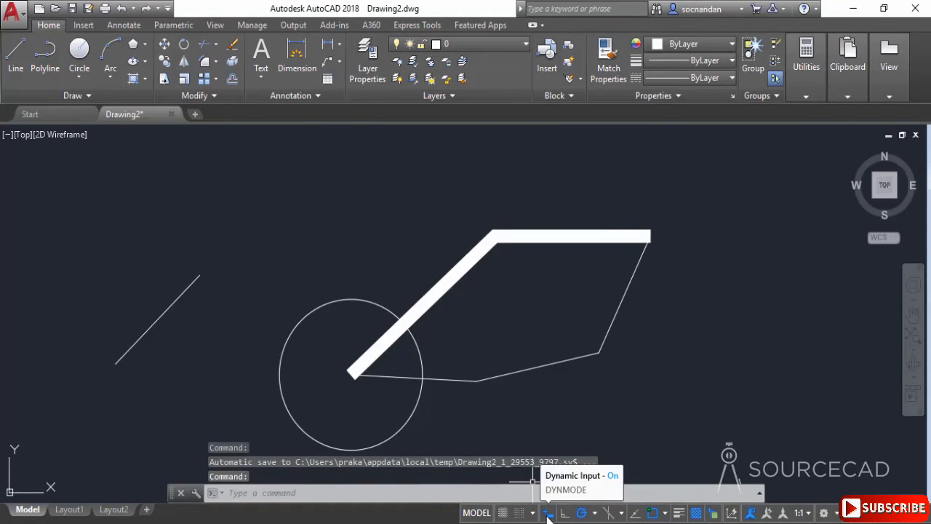